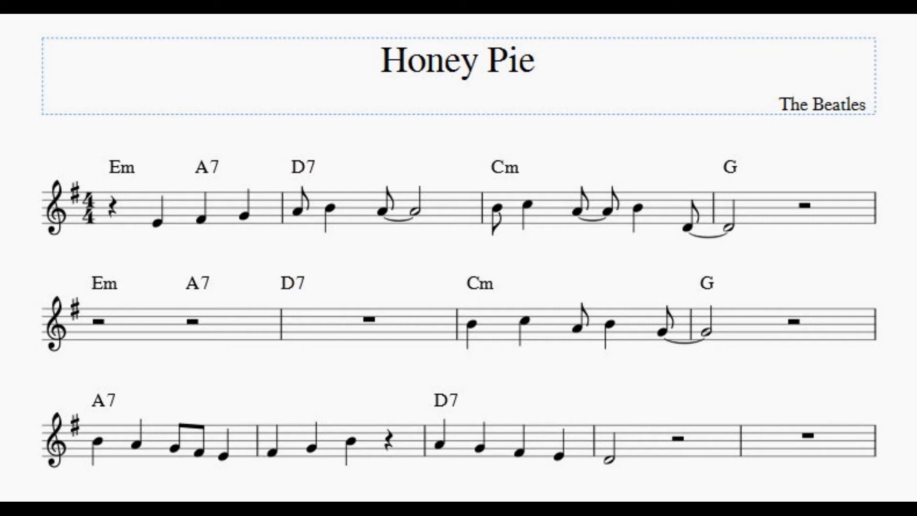
pyautogui.scroll(-3)
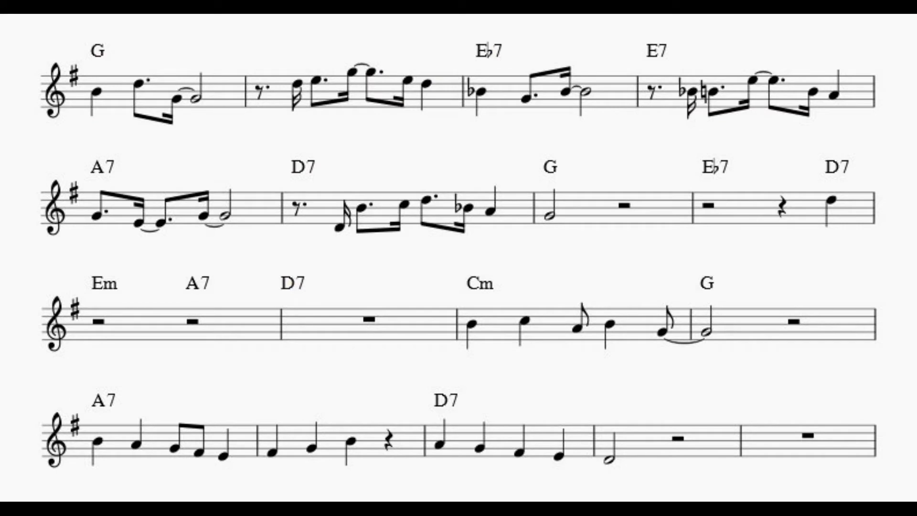